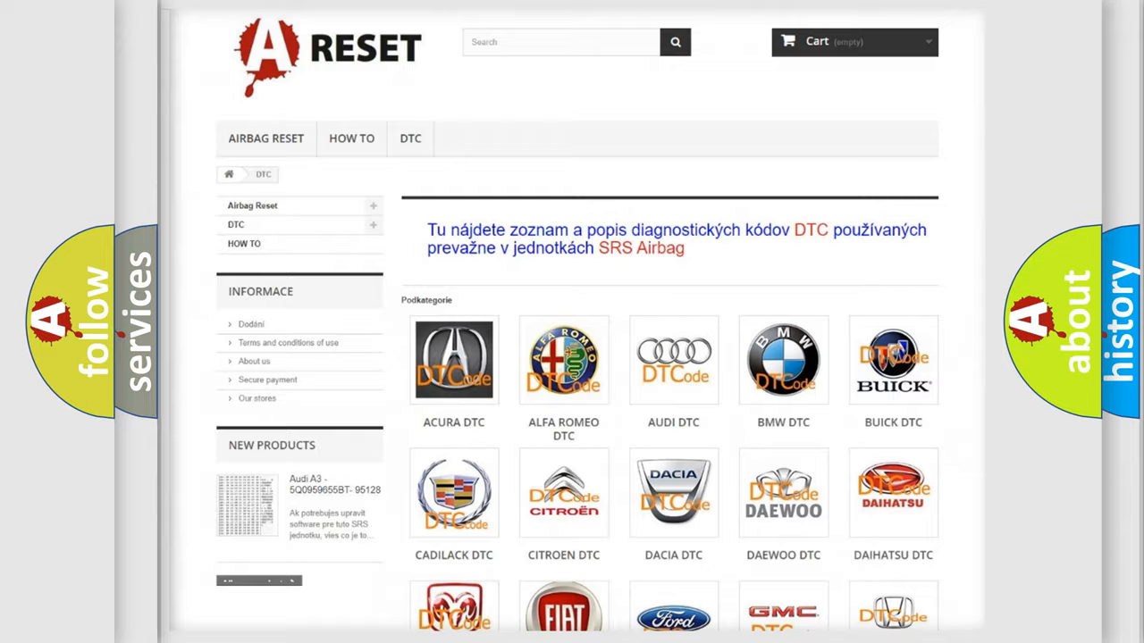
{"action": "scroll", "scroll_direction": "down", "scroll_amount": 3}
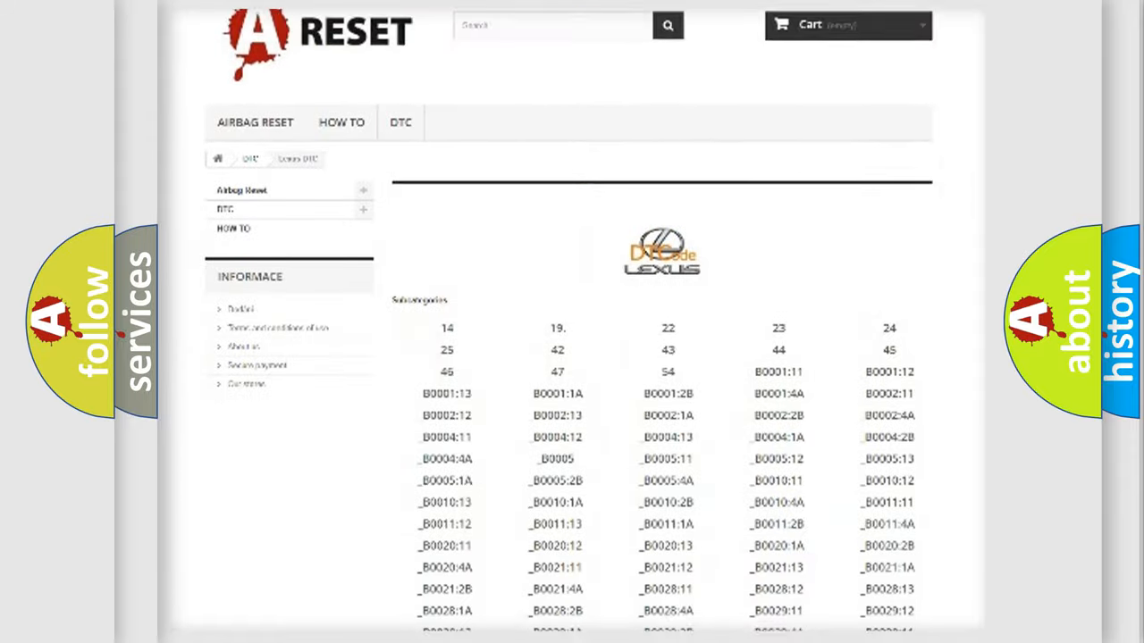
{"action": "scroll", "scroll_direction": "down", "scroll_amount": 3}
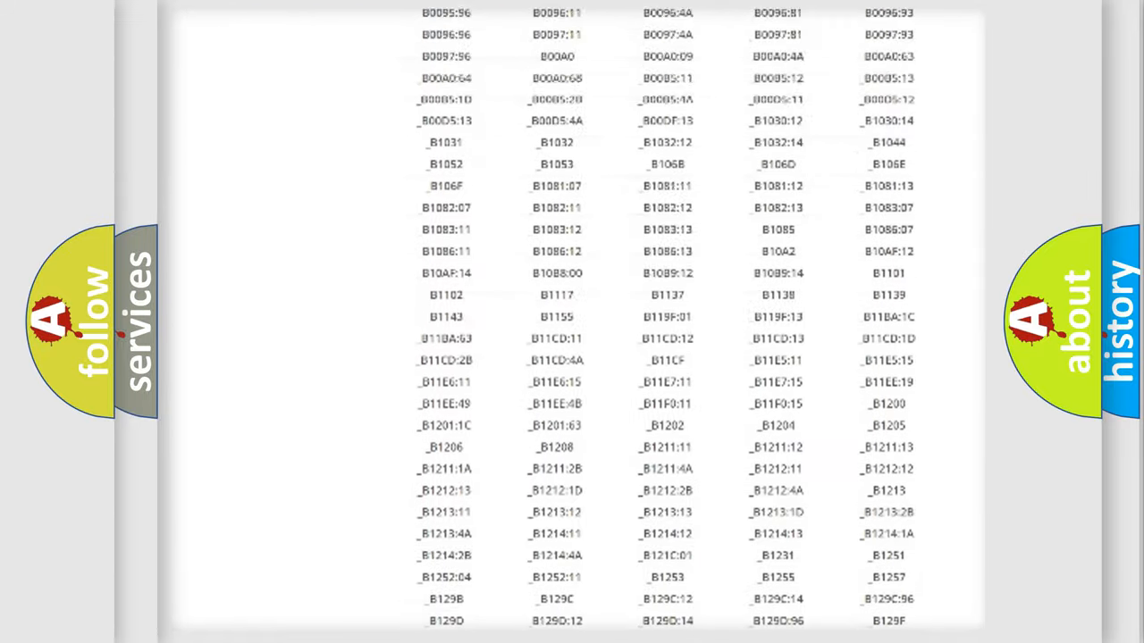
{"action": "scroll", "scroll_direction": "up", "scroll_amount": 3}
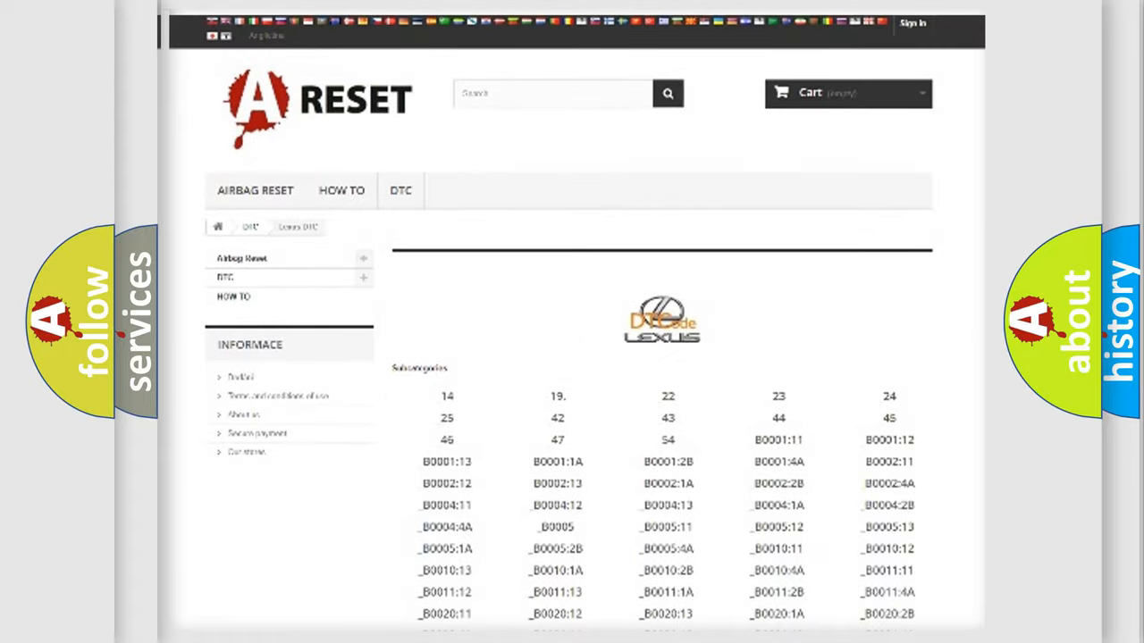